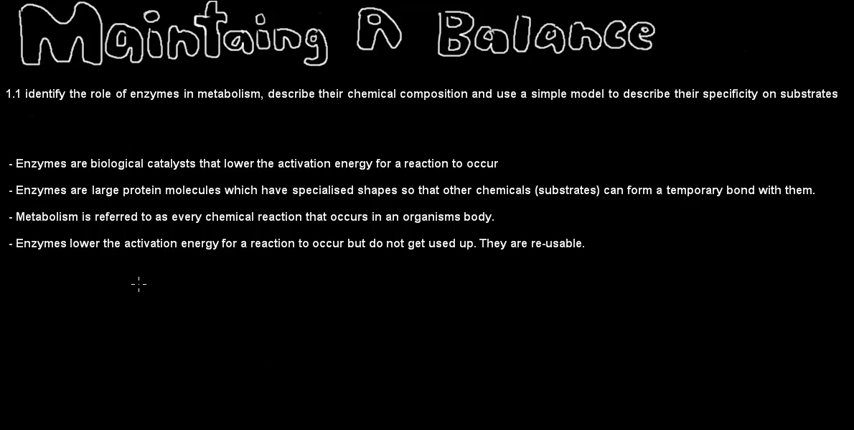
mouse_move(142, 282)
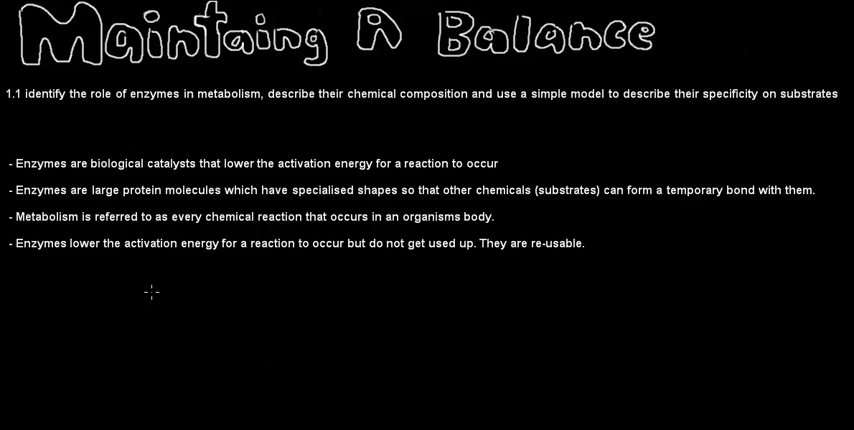
mouse_move(58, 348)
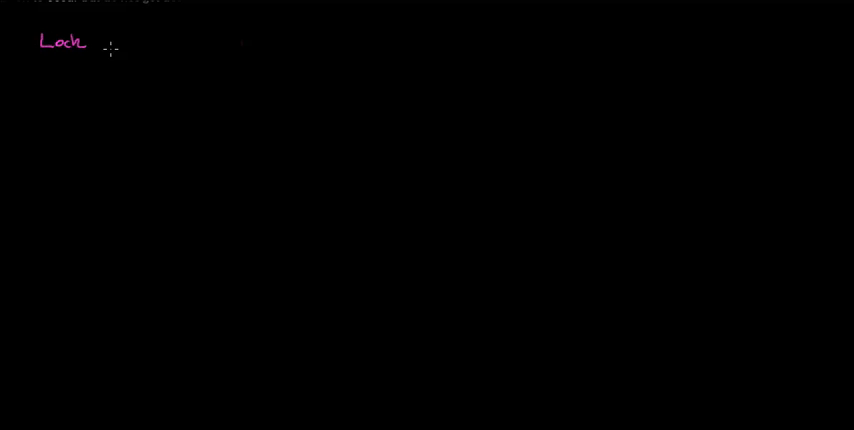
Write the heading 'Lock and key model' and sketch the substrate above the enzyme's active site
type("and k")
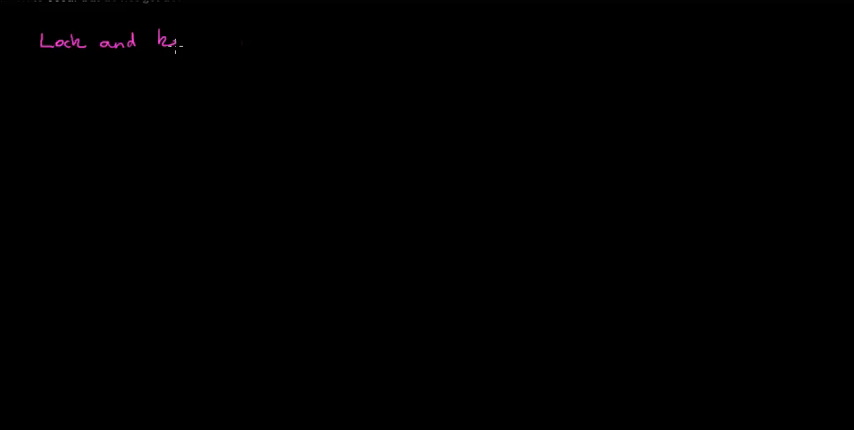
type("key model")
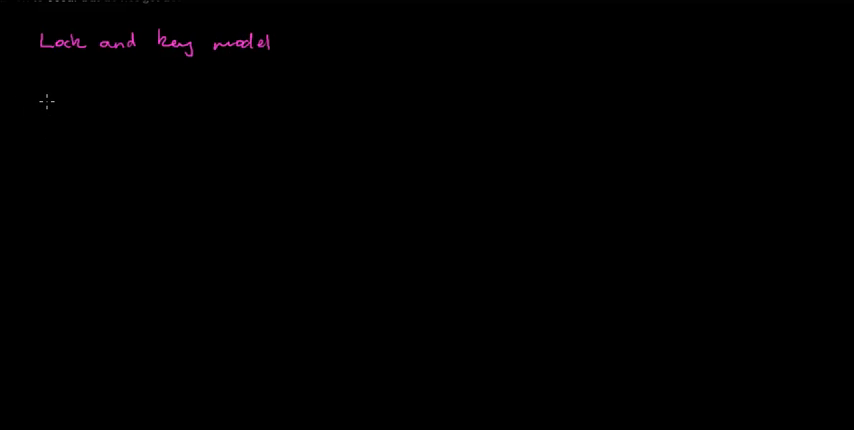
left_click_drag(46, 96, 72, 128)
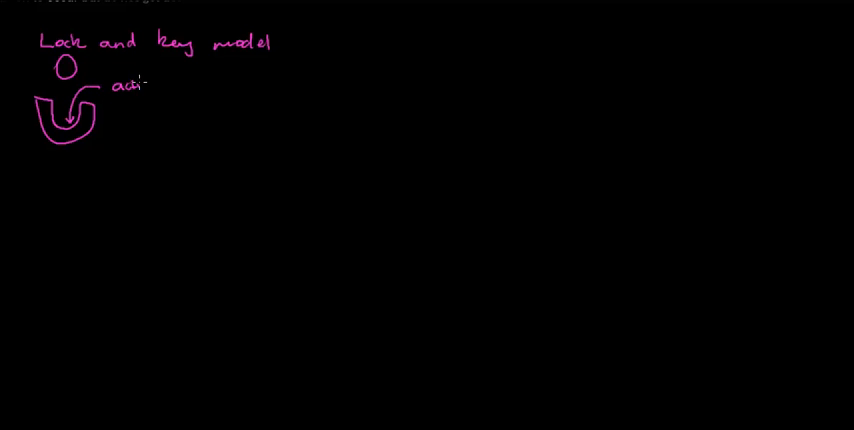
Label the sketch with 'active site', 'enzyme' and 'substrate' using arrows
type("active sit")
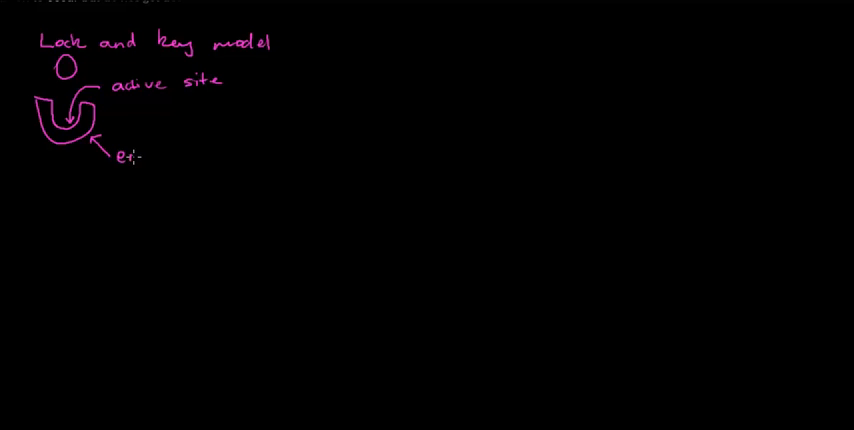
type("enzyme")
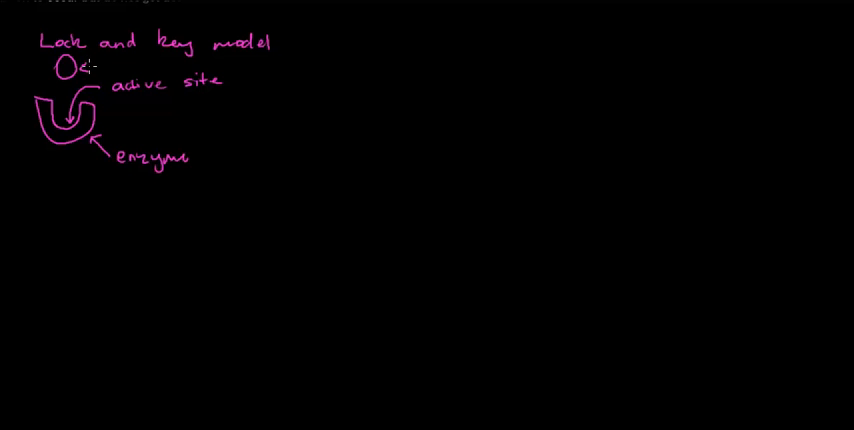
type("subs-")
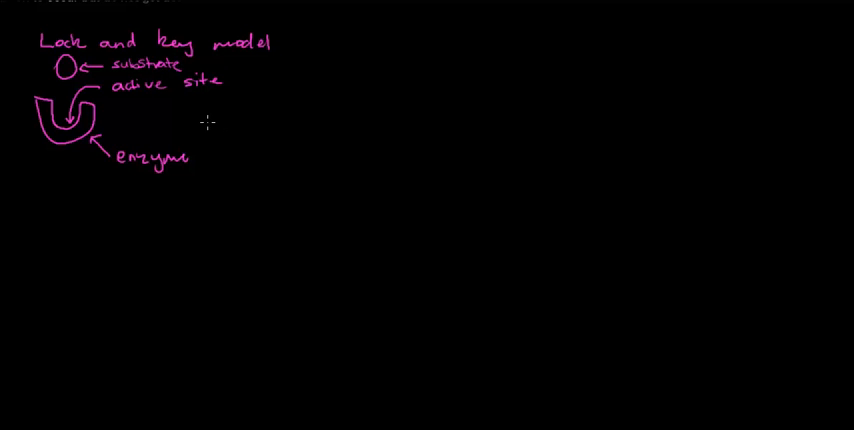
Draw an arrow to a second sketch of the enzyme with the substrate bound inside
left_click_drag(204, 122, 262, 120)
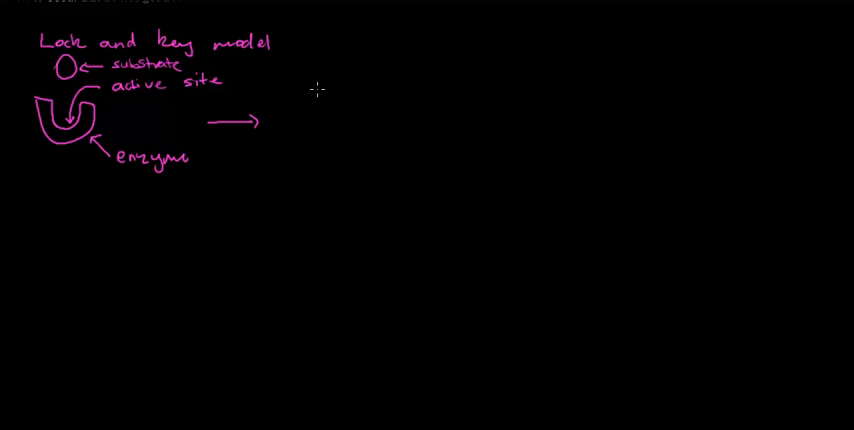
left_click_drag(318, 82, 352, 130)
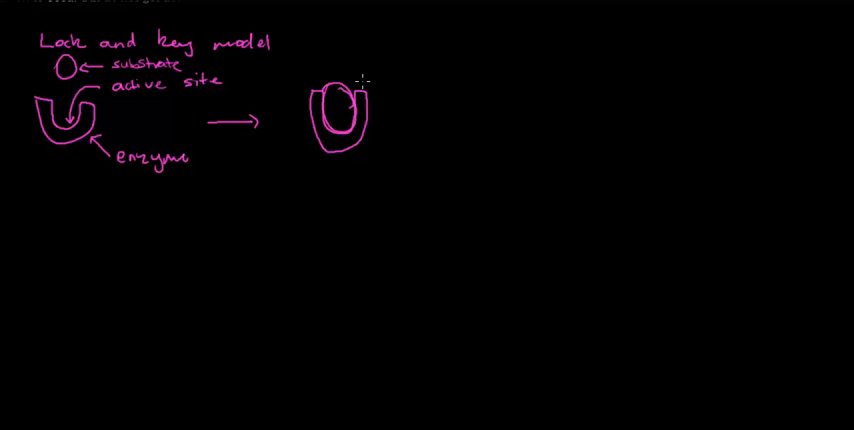
mouse_move(242, 176)
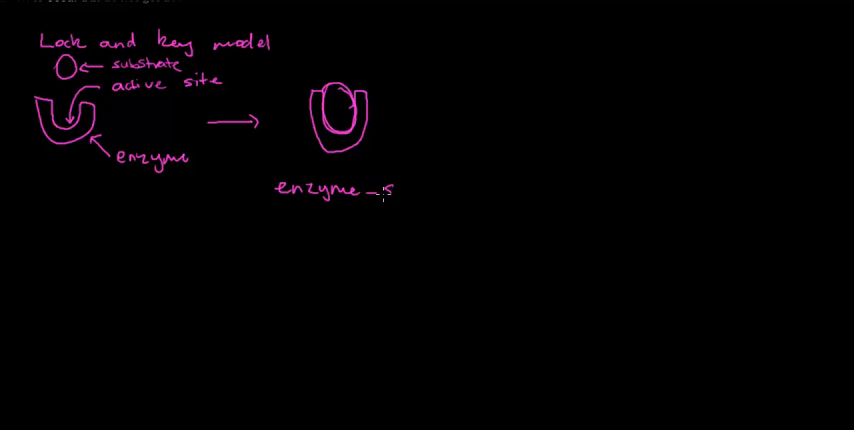
type("substr")
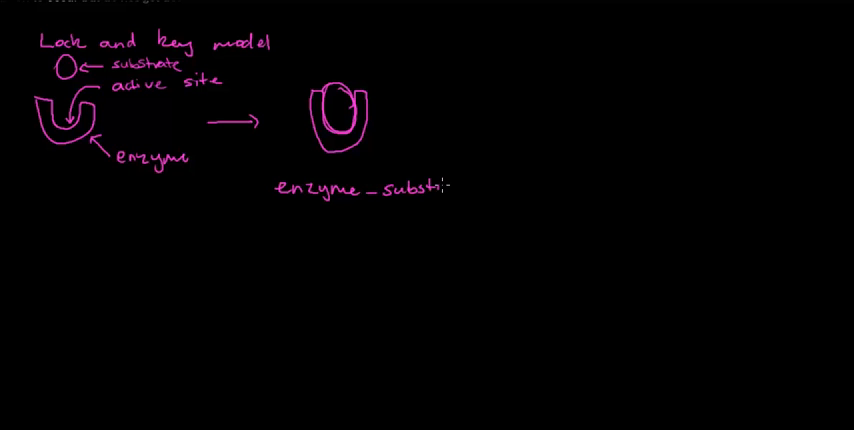
Label it 'enzyme-substrate complex', 'Enzyme' and 'Substrate'
type("rate")
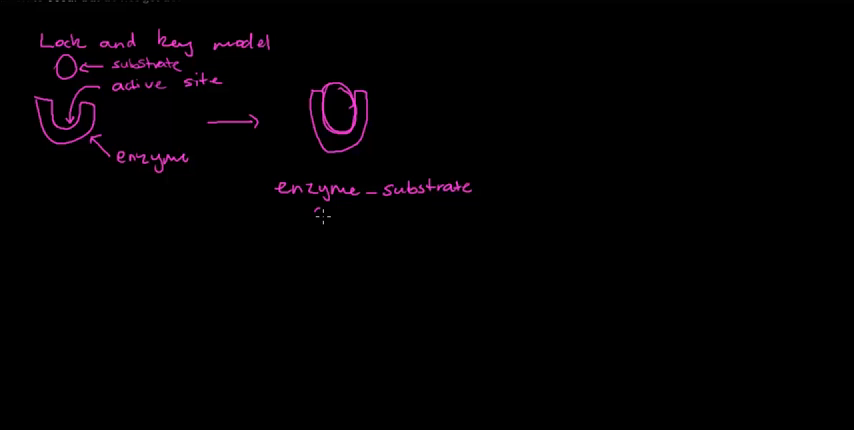
type("complex")
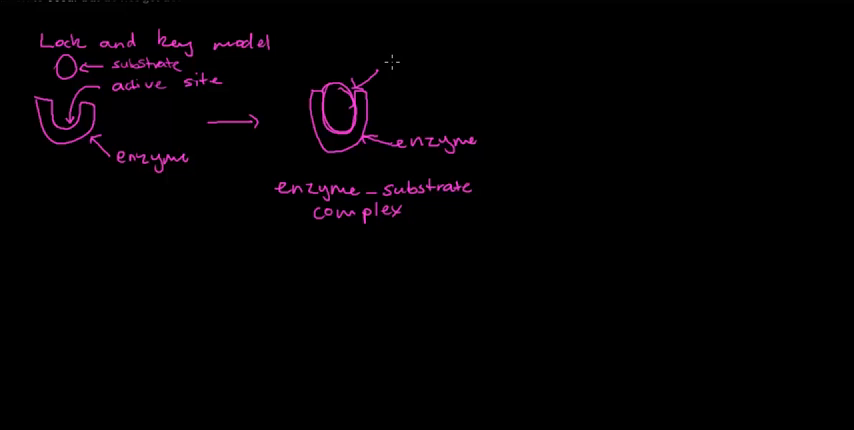
type("Subst:-")
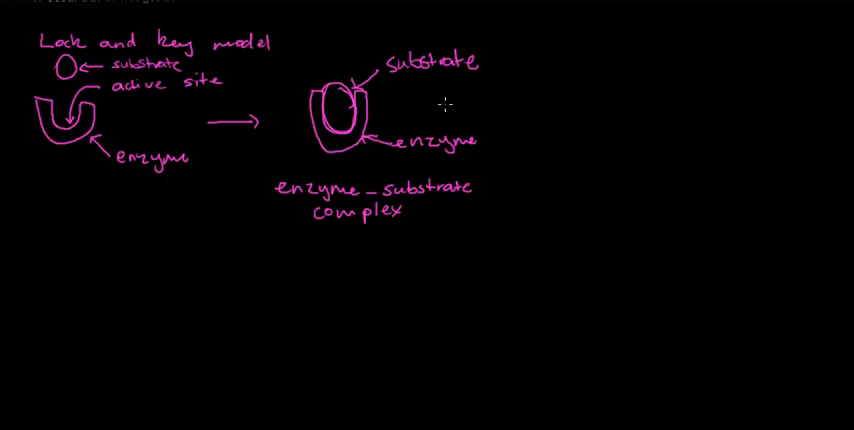
Draw an arrow to the released products and unchanged enzyme, labelled 'products' and 'enzyme'
left_click_drag(440, 118, 470, 114)
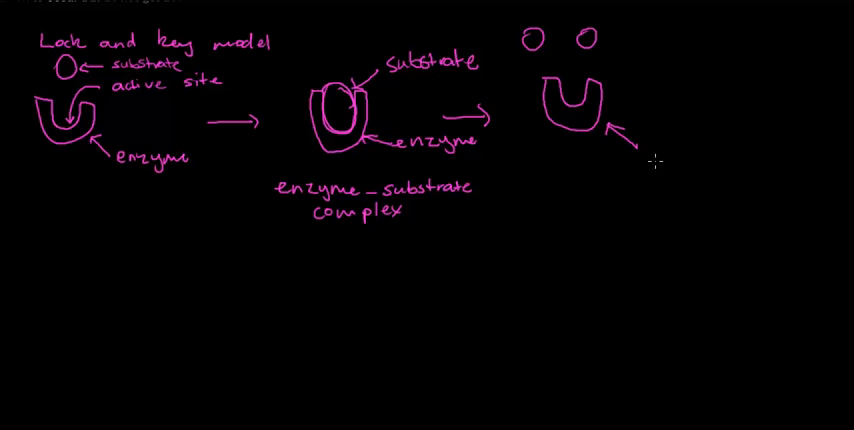
type("enzy")
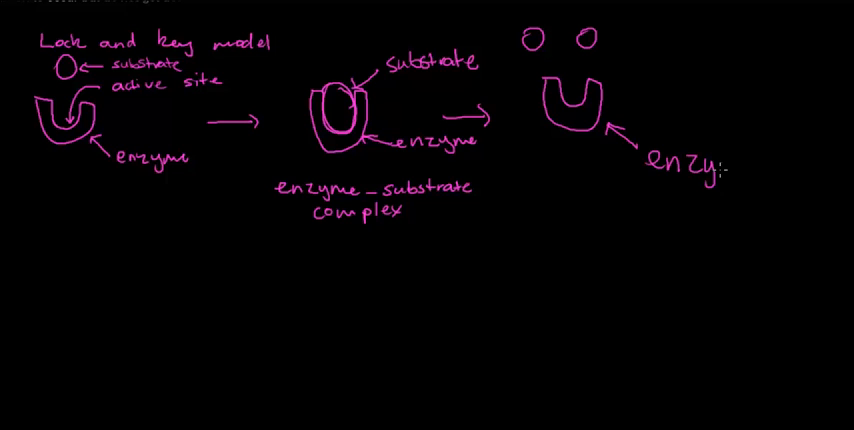
type("enzyme")
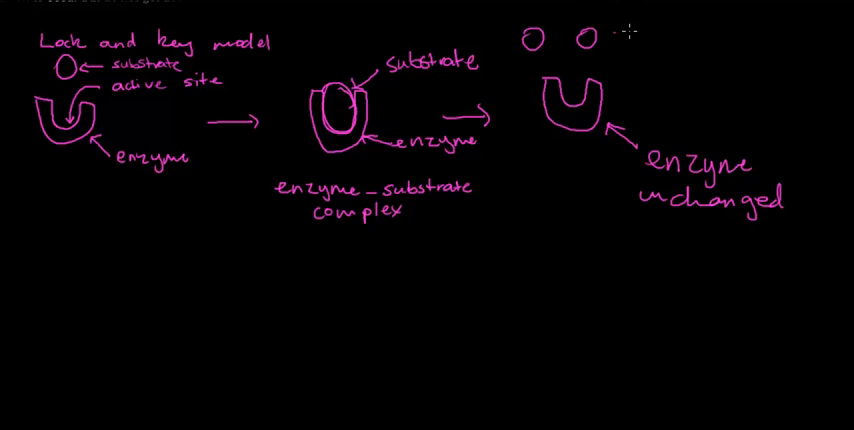
type("pro")
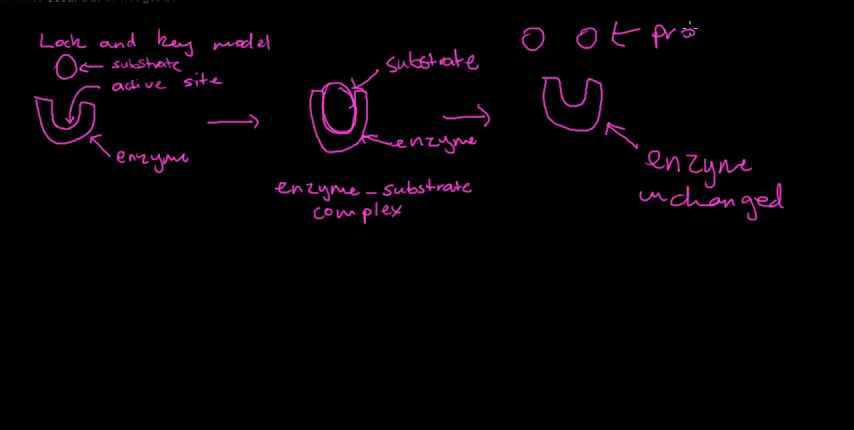
type("ducts")
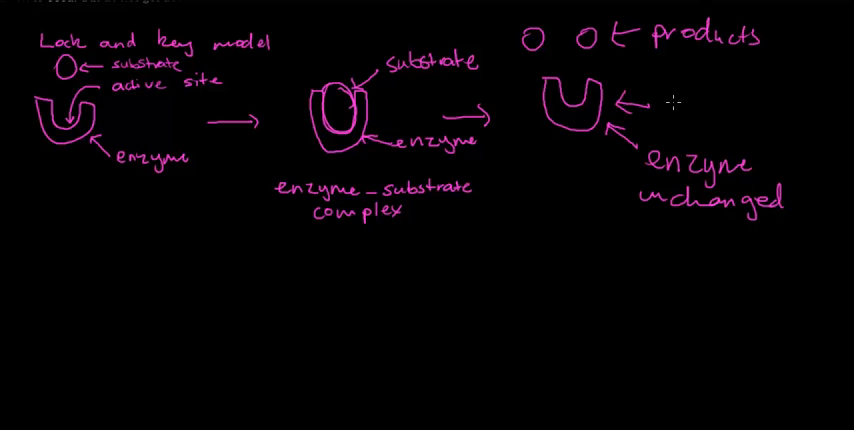
Write the note that the unchanged enzyme is used again and again
type("enzyme")
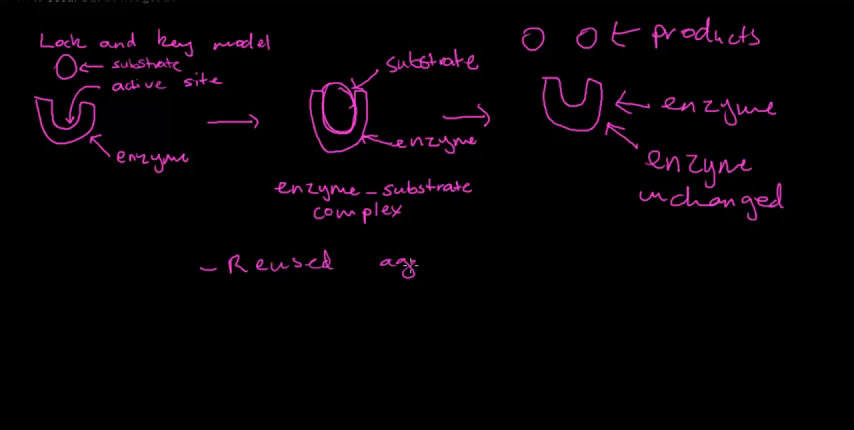
type("again and")
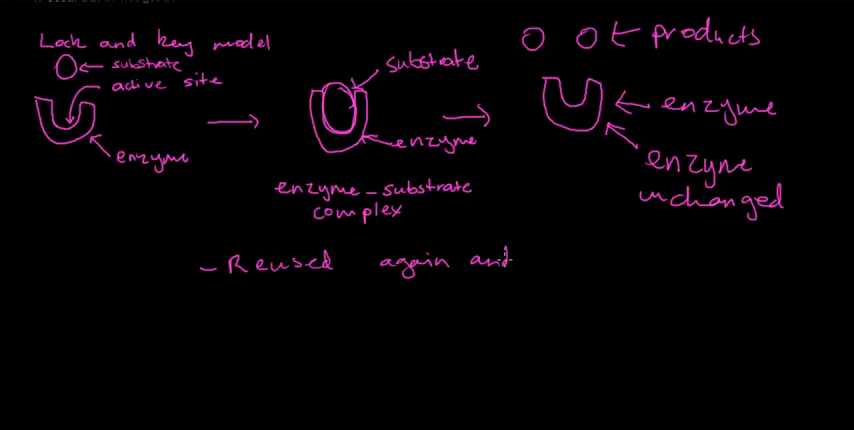
type("again")
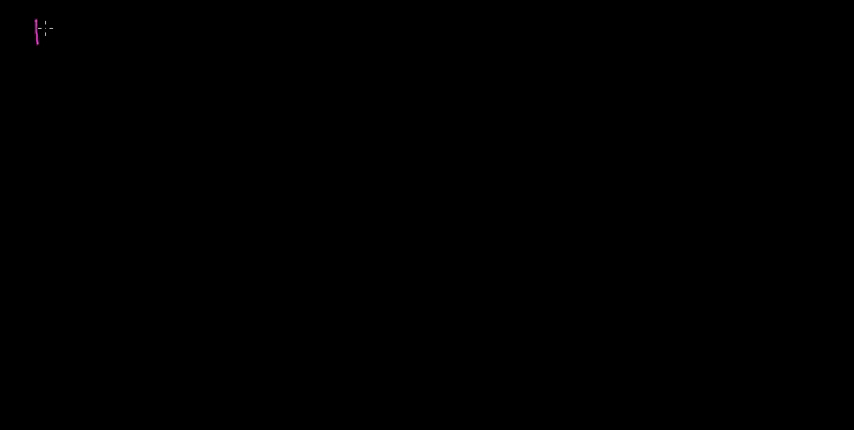
Write the heading 'Induced fit model' on the new page
type("Induced fit")
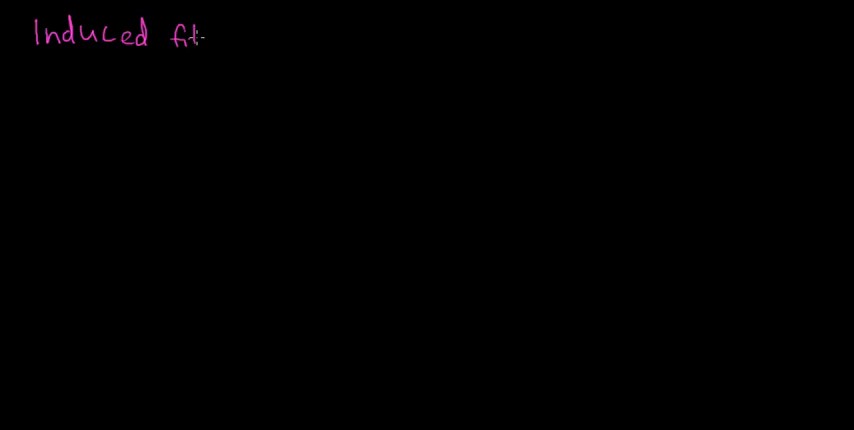
type("mode")
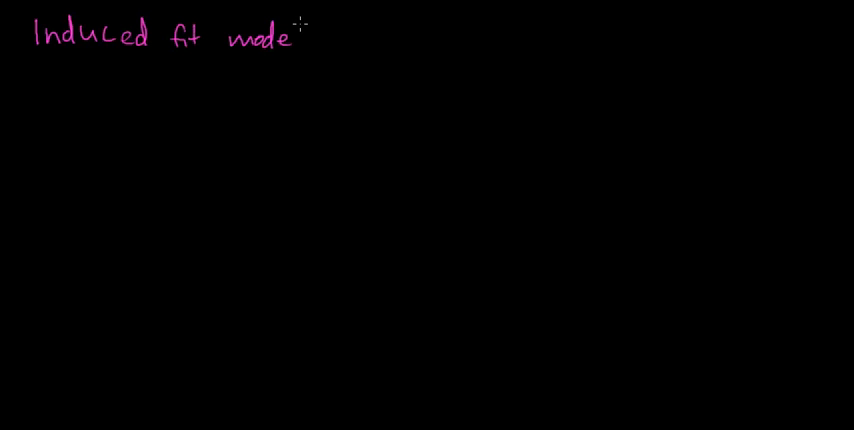
type("l")
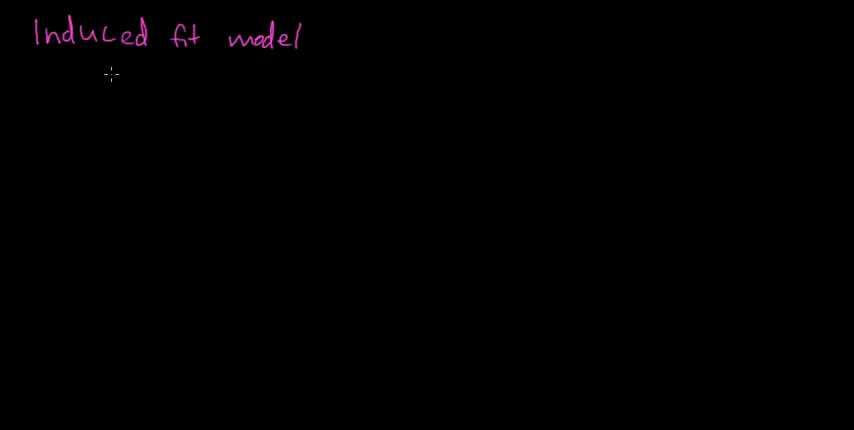
mouse_move(58, 74)
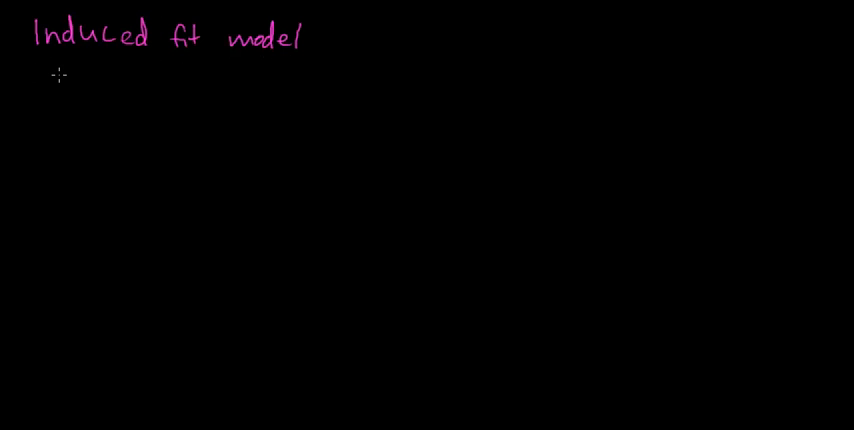
mouse_move(124, 72)
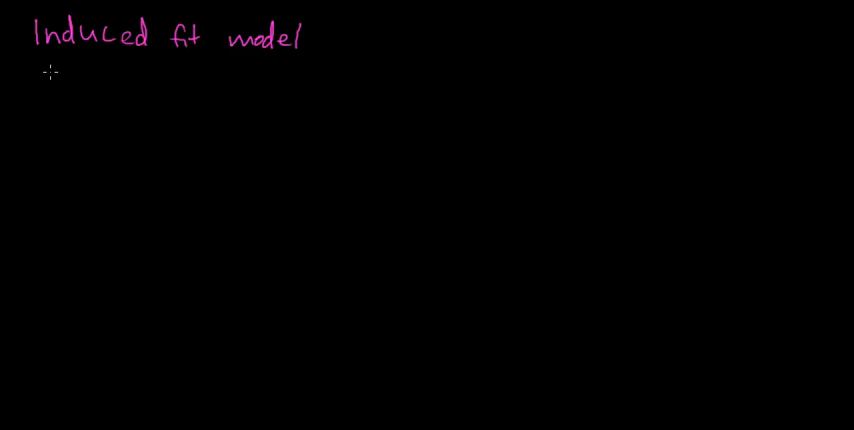
Draw the orange U-shaped enzyme and substrate, labelled 'enzyme' and 'substrate' with arrows
left_click_drag(68, 84, 78, 128)
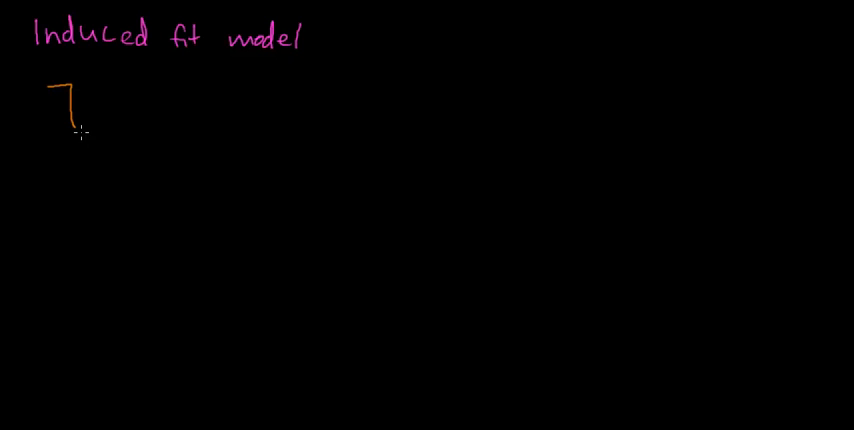
left_click_drag(70, 126, 84, 160)
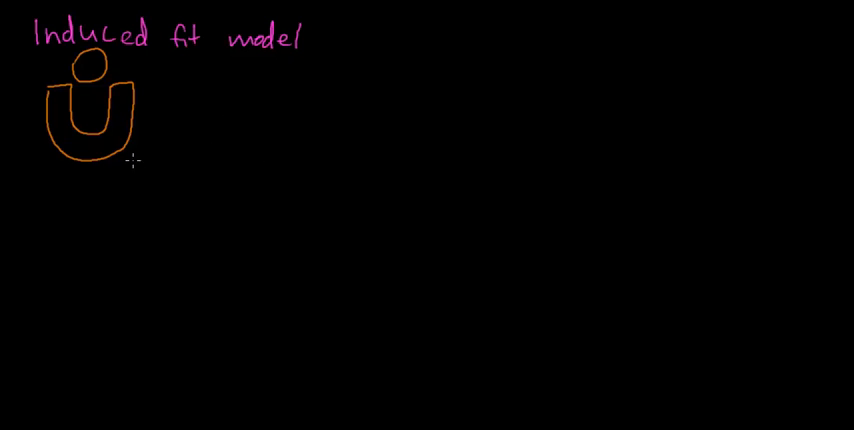
left_click_drag(164, 204, 128, 150)
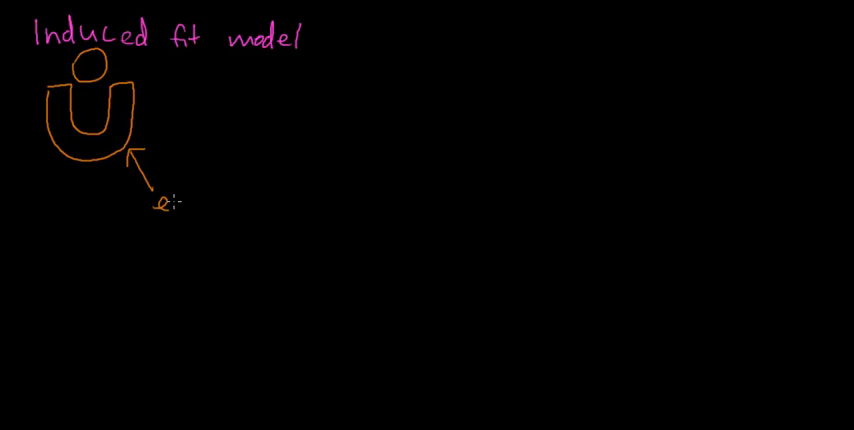
type("enzyme:")
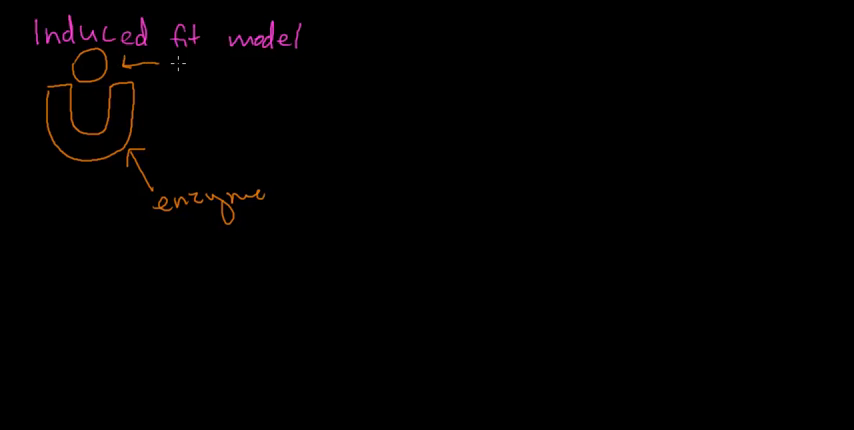
type("subst")
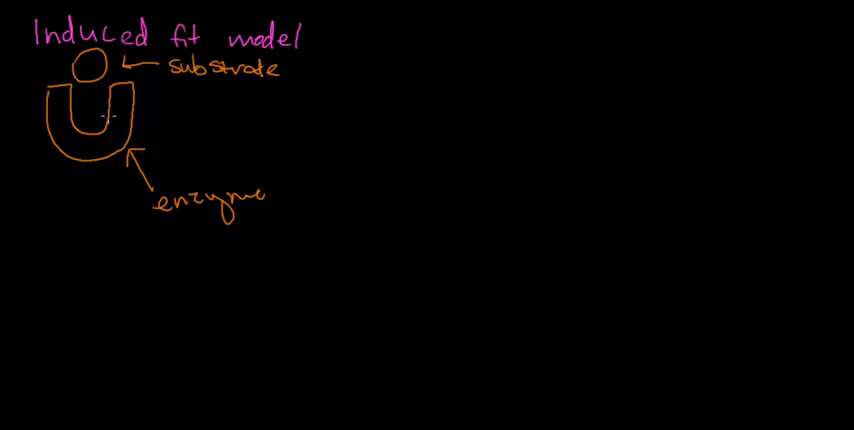
Draw a right-pointing arrow leading to the next stage and begin the bound enzyme
left_click_drag(250, 120, 324, 120)
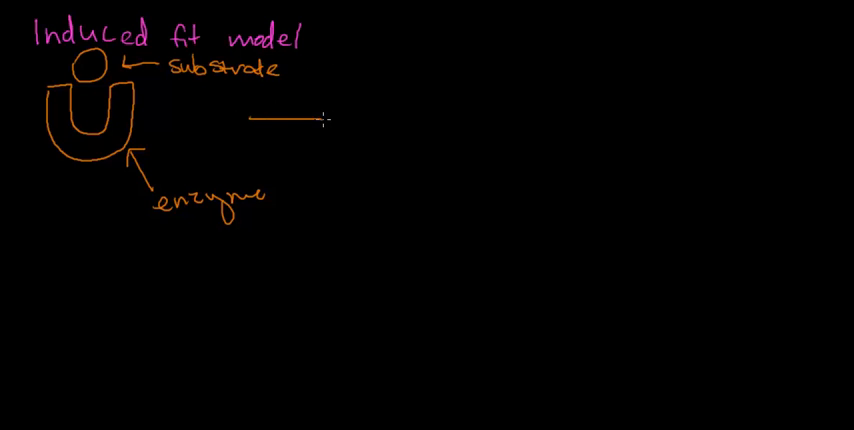
left_click_drag(256, 118, 330, 118)
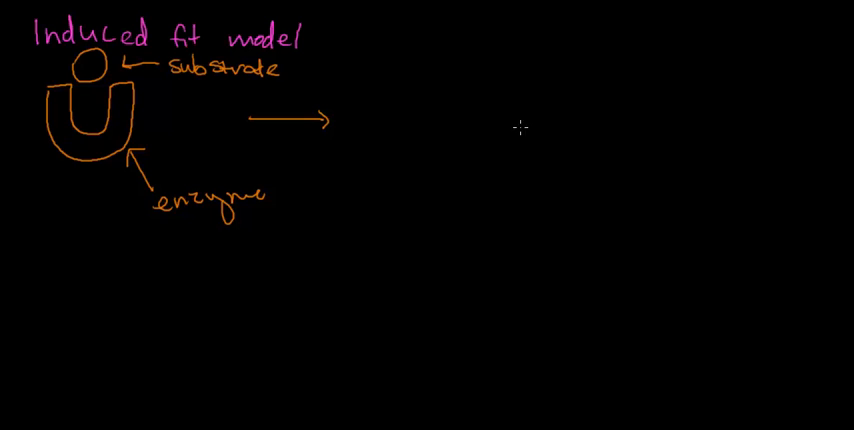
mouse_move(474, 118)
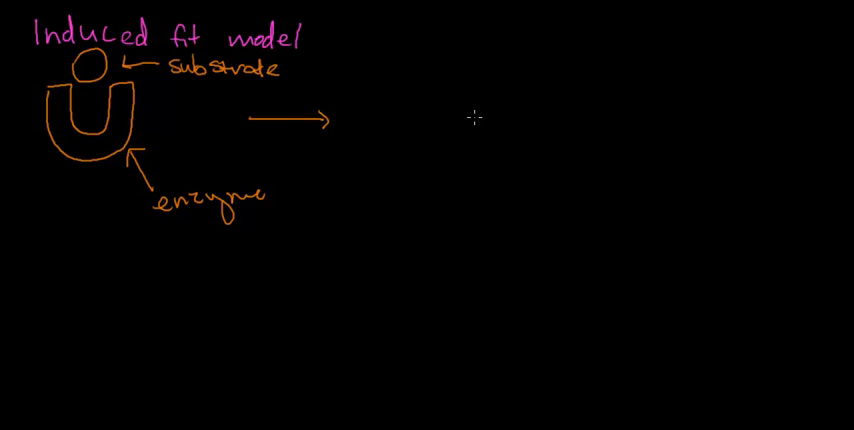
mouse_move(458, 72)
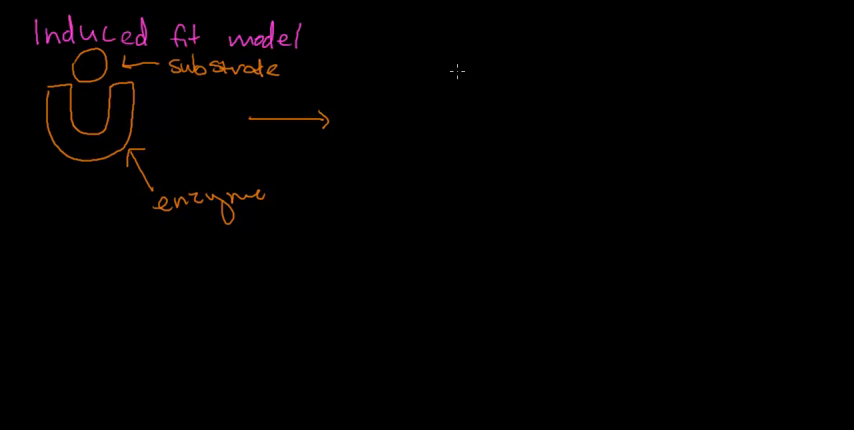
left_click_drag(376, 72, 392, 98)
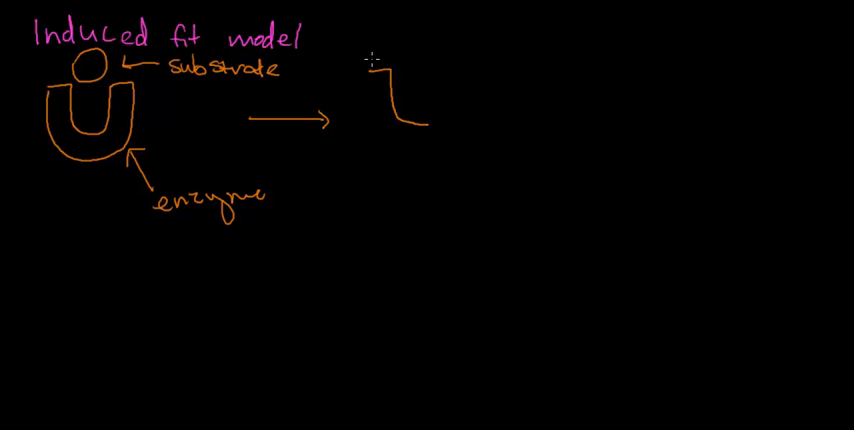
mouse_move(372, 78)
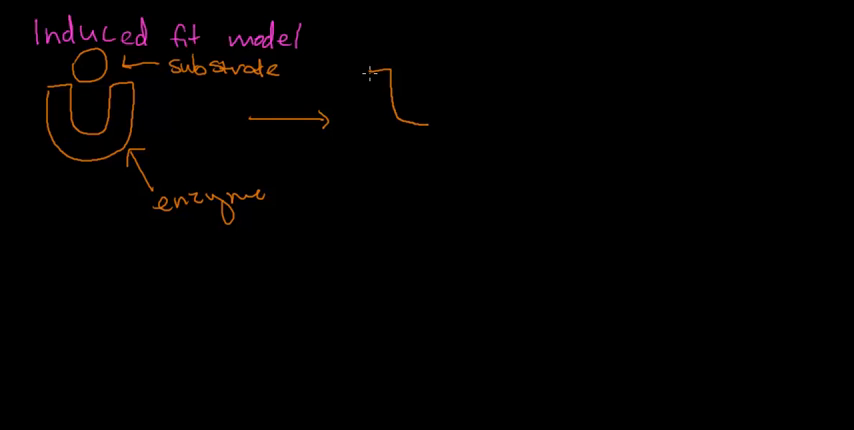
Complete the enzyme wrapped around the substrate and label it 'enzyme'
left_click_drag(372, 72, 396, 142)
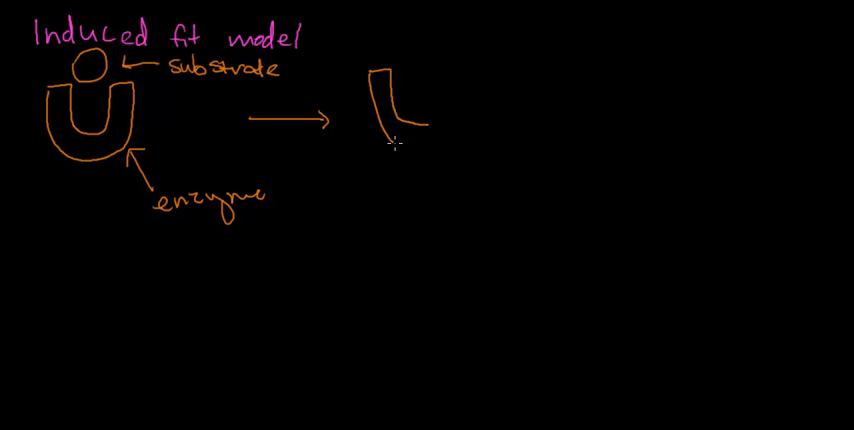
left_click_drag(392, 144, 504, 58)
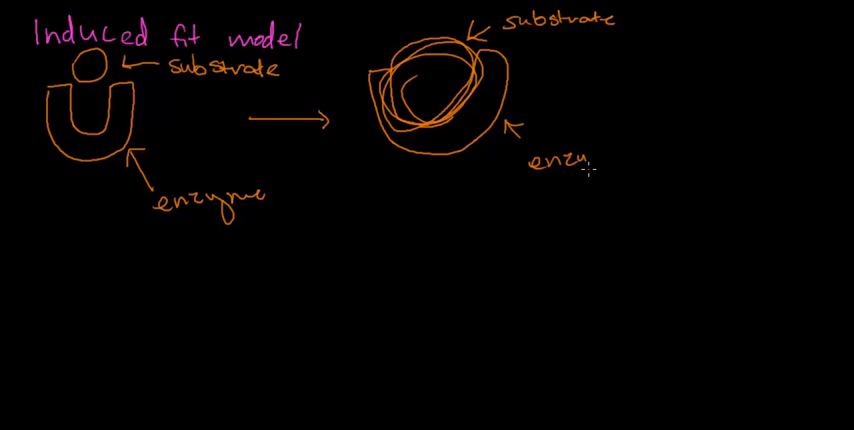
type("yme")
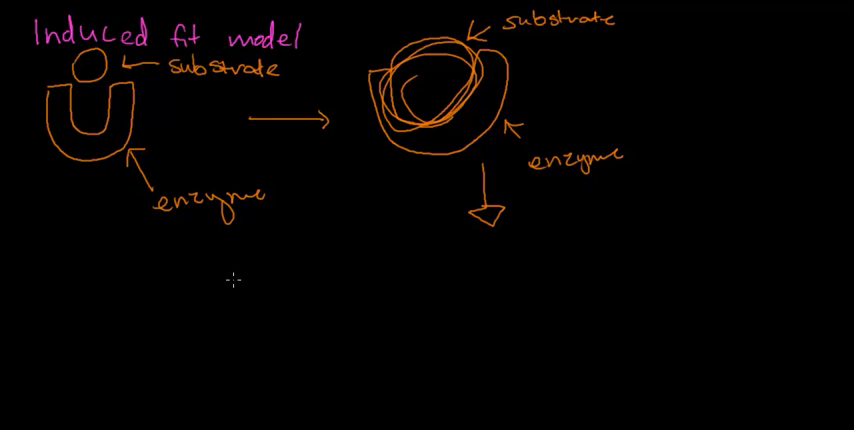
mouse_move(304, 272)
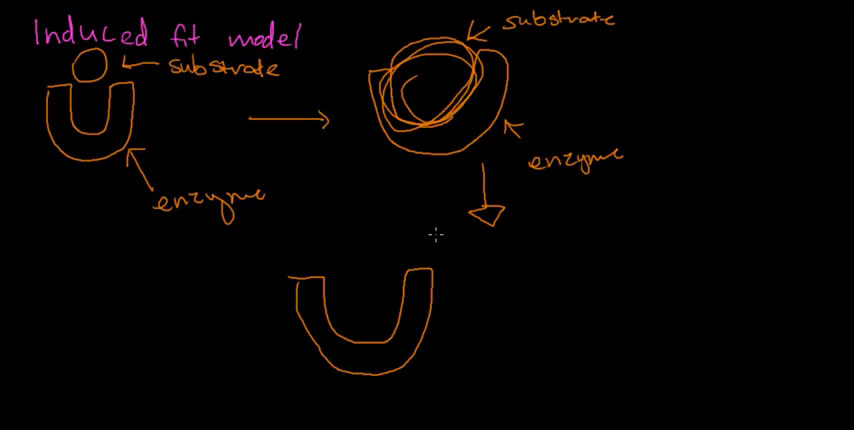
mouse_move(300, 236)
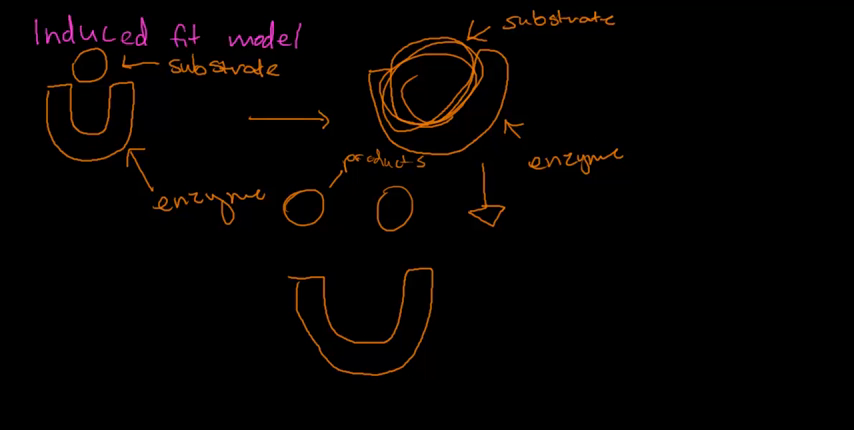
Scroll down the canvas below the induced fit diagrams
scroll("down", 3)
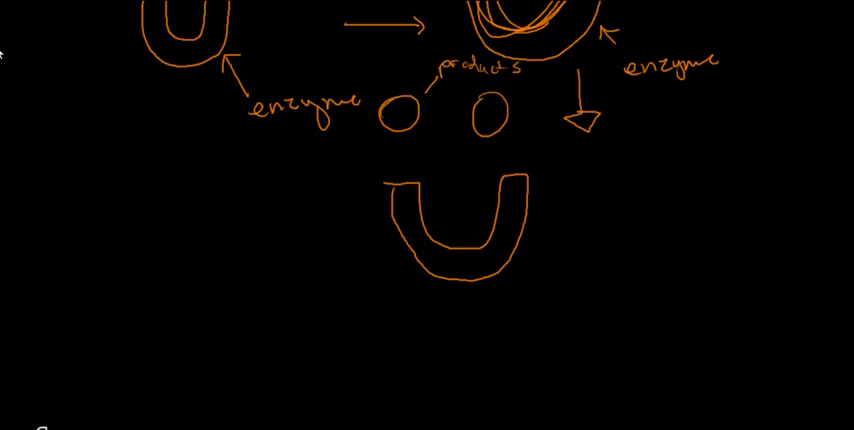
mouse_move(26, 274)
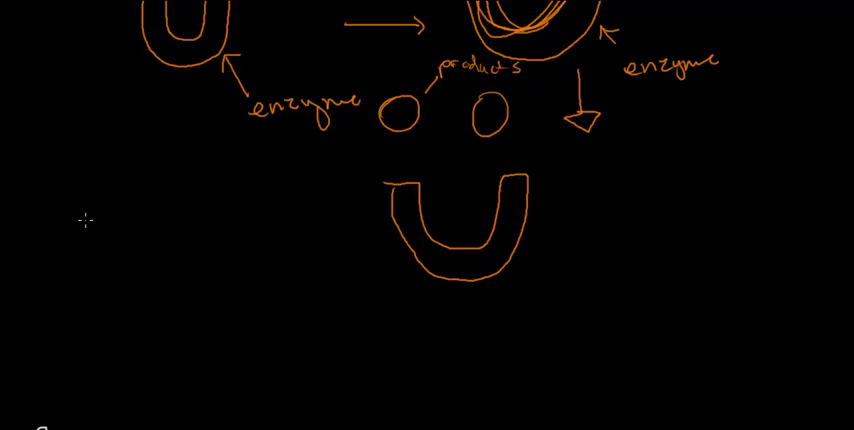
mouse_move(44, 278)
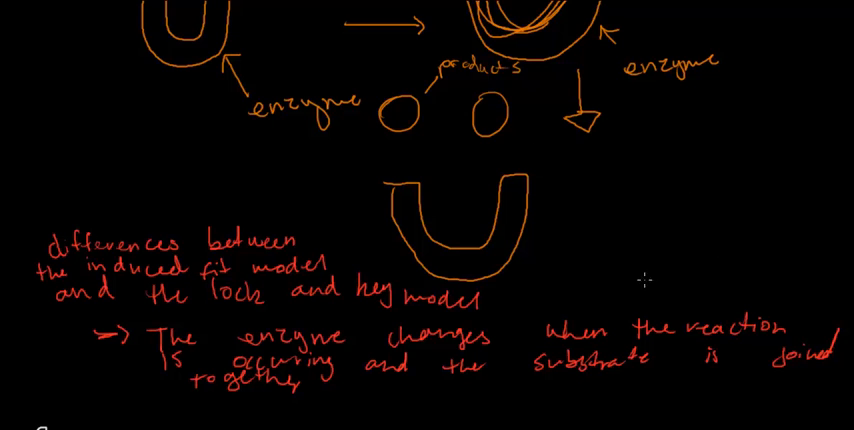
mouse_move(344, 64)
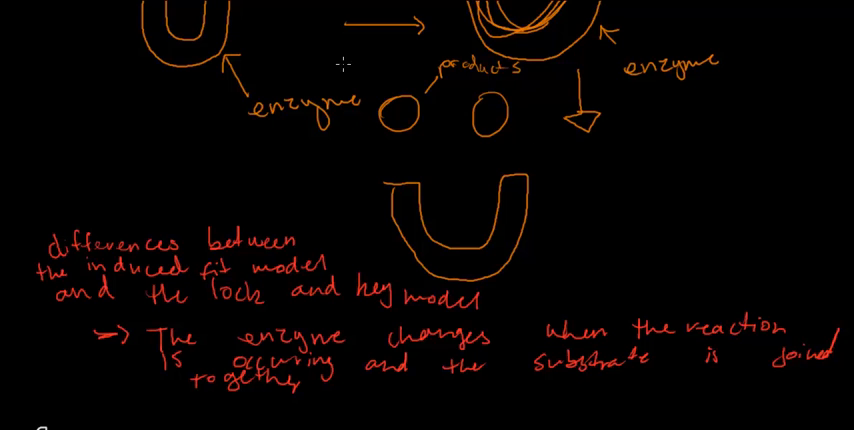
mouse_move(222, 228)
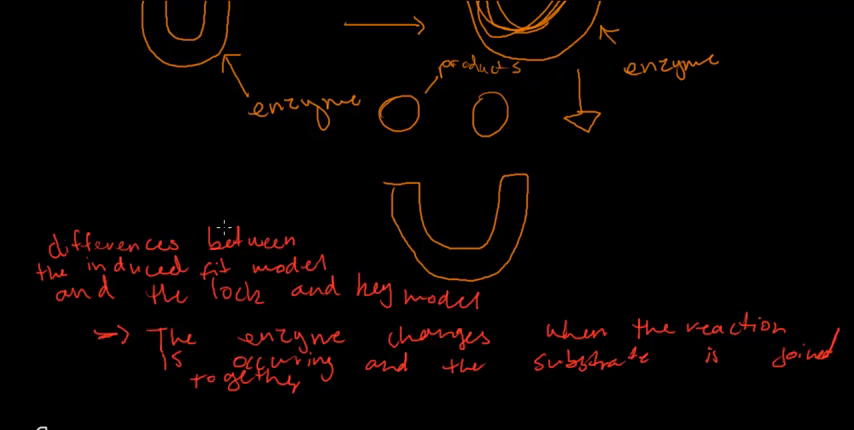
mouse_move(344, 166)
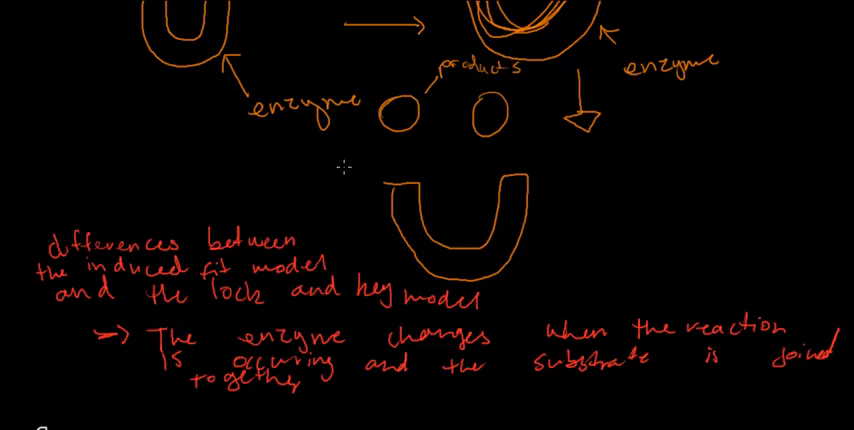
mouse_move(268, 128)
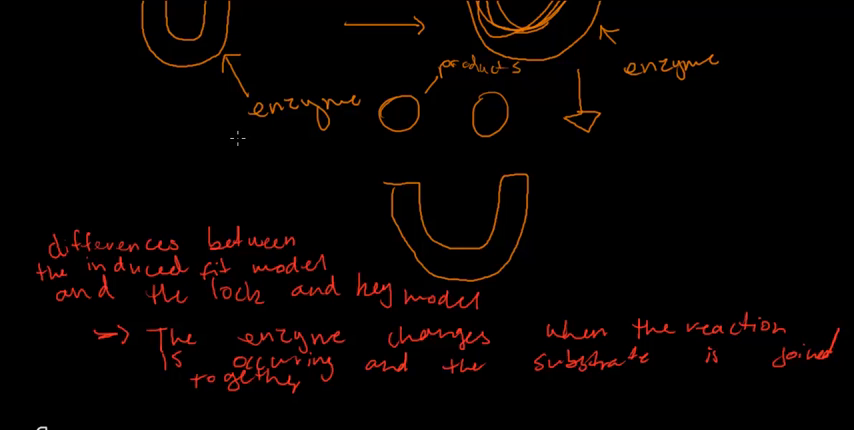
mouse_move(258, 156)
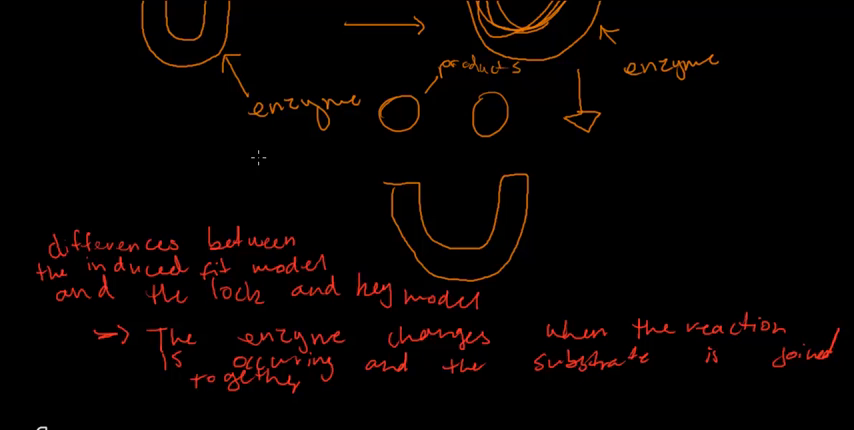
mouse_move(160, 204)
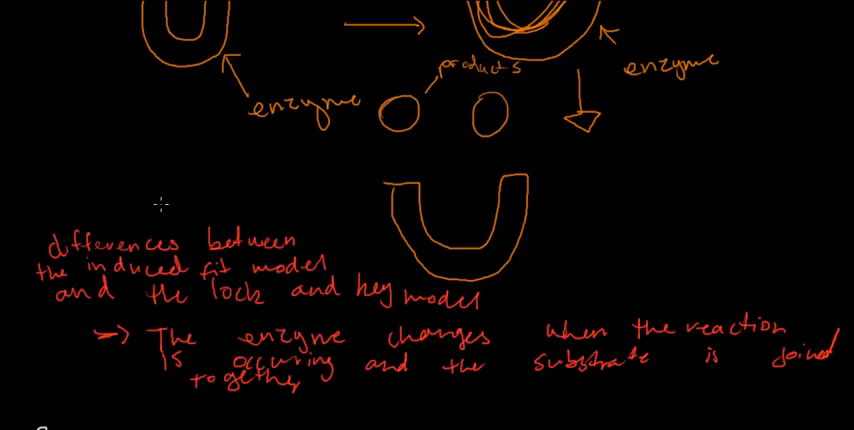
mouse_move(246, 140)
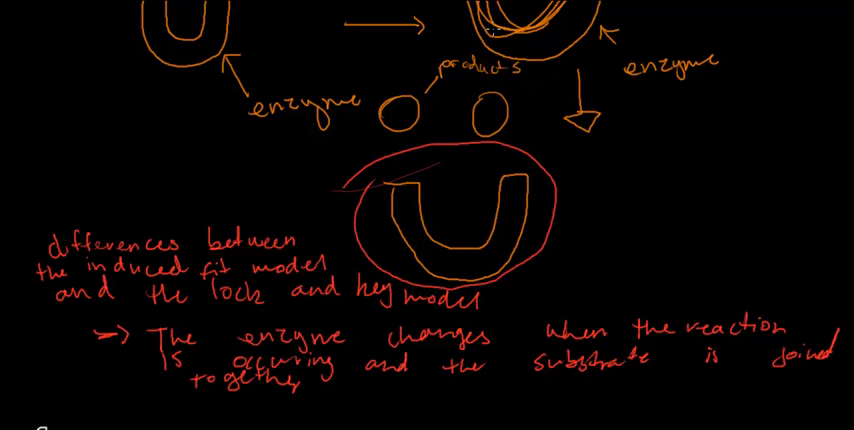
mouse_move(576, 12)
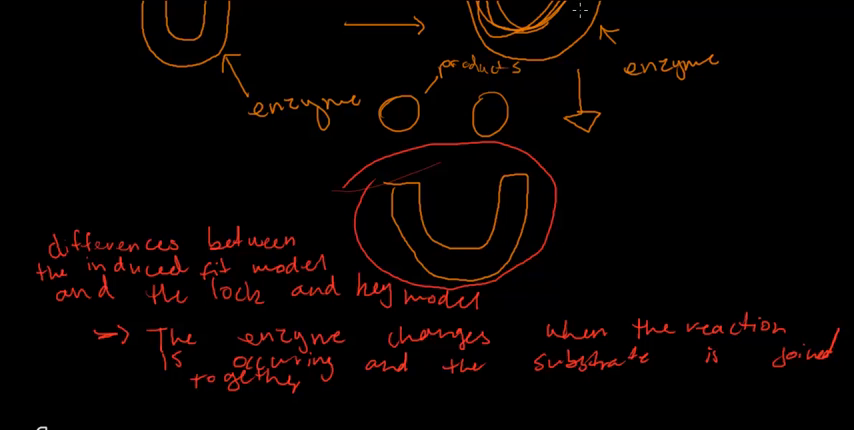
mouse_move(624, 156)
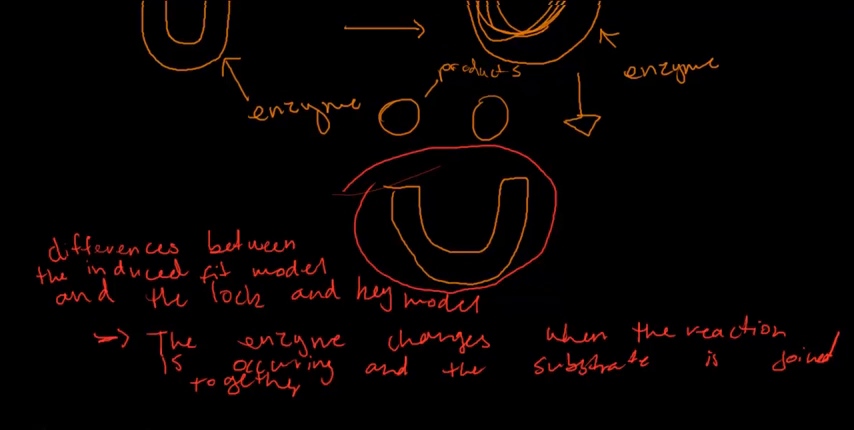
Scroll the canvas to move between the whiteboard pages
scroll("down", 3)
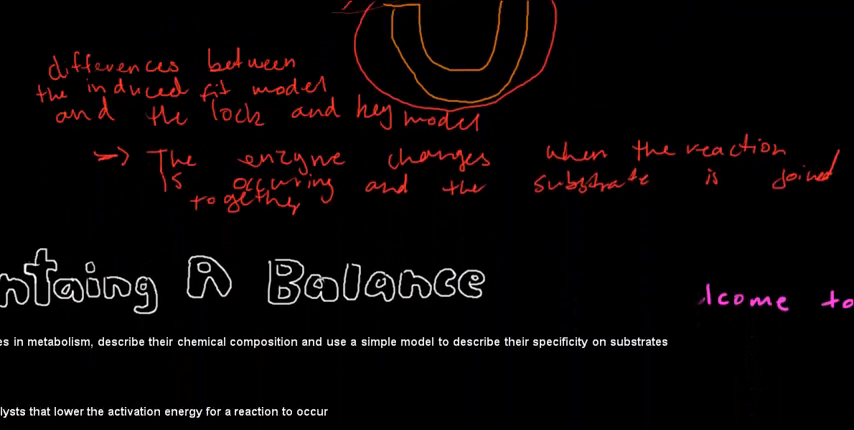